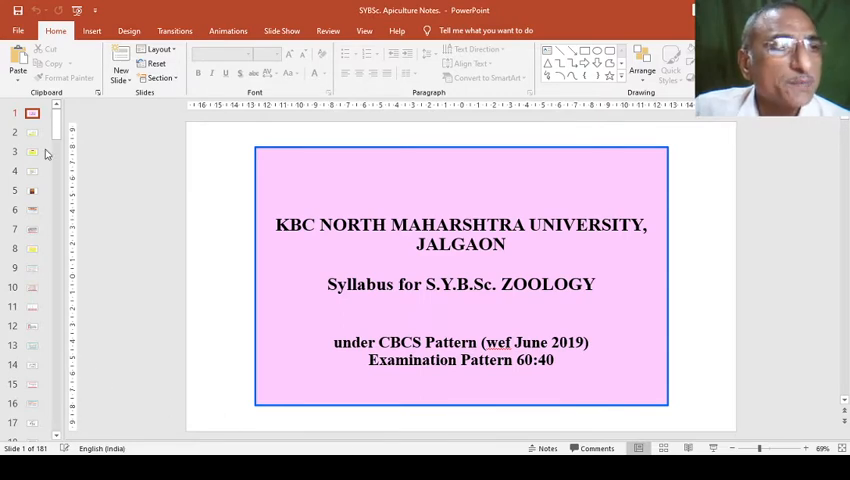
Scroll the thumbnail pane down and show slide 162, the APICULTURE-25 title slide
{"action": "scroll", "scroll_direction": "down", "scroll_amount": 3}
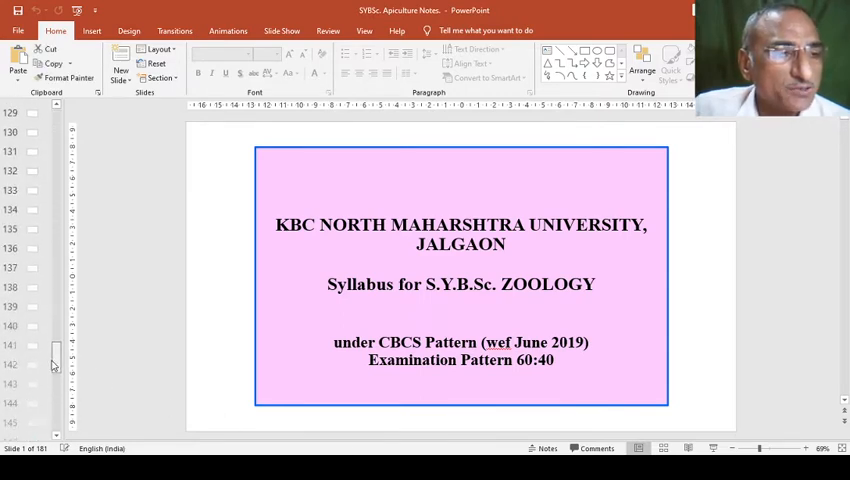
{"action": "scroll", "scroll_direction": "down", "scroll_amount": 3}
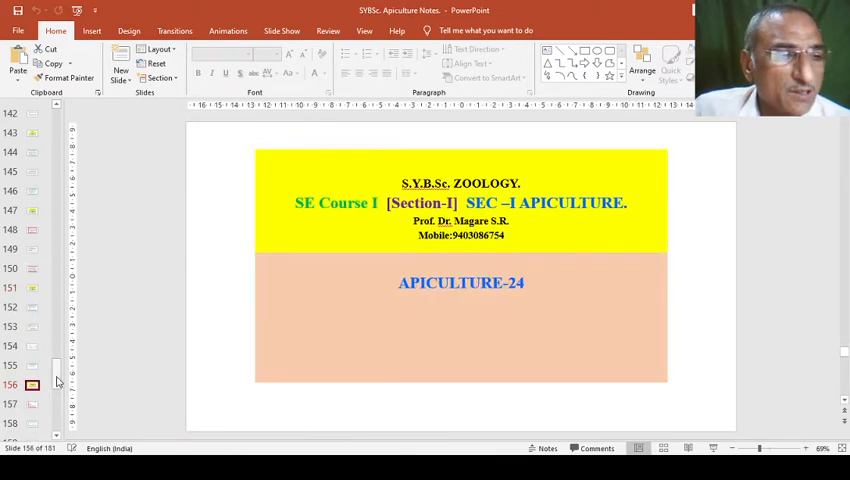
{"action": "scroll", "scroll_direction": "down", "scroll_amount": 3}
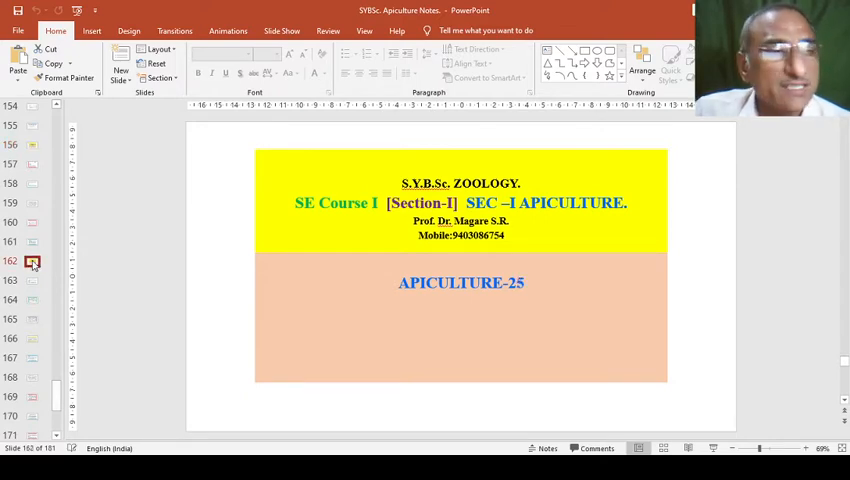
{"action": "left_click", "coordinate": [33, 242]}
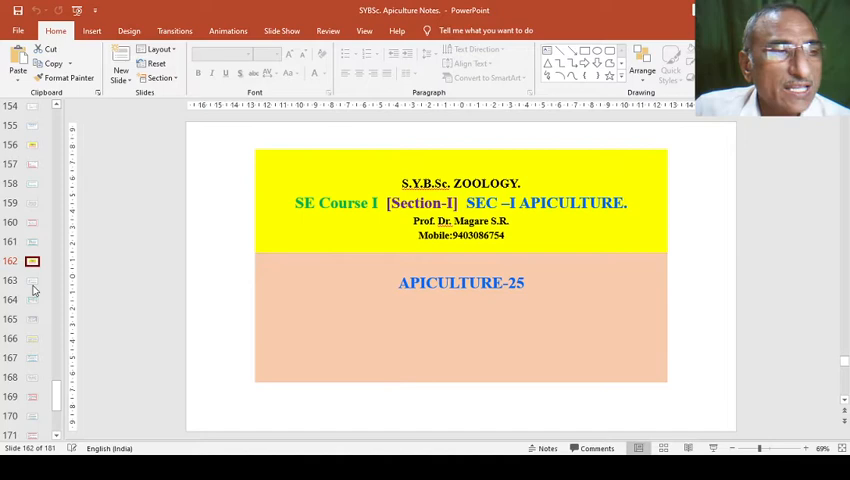
View slide 163 on Api-therapy and hobby beekeeping, then slide 164 on Apiculture Technology
{"action": "left_click", "coordinate": [33, 280]}
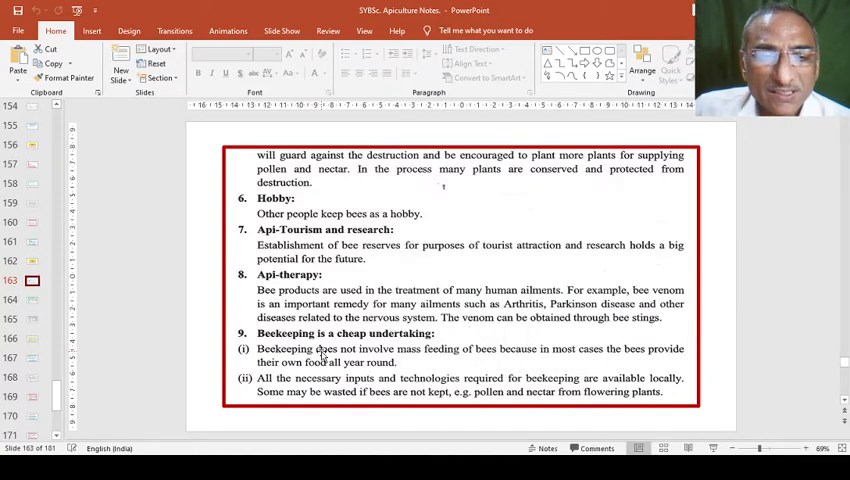
{"action": "mouse_move", "coordinate": [399, 351]}
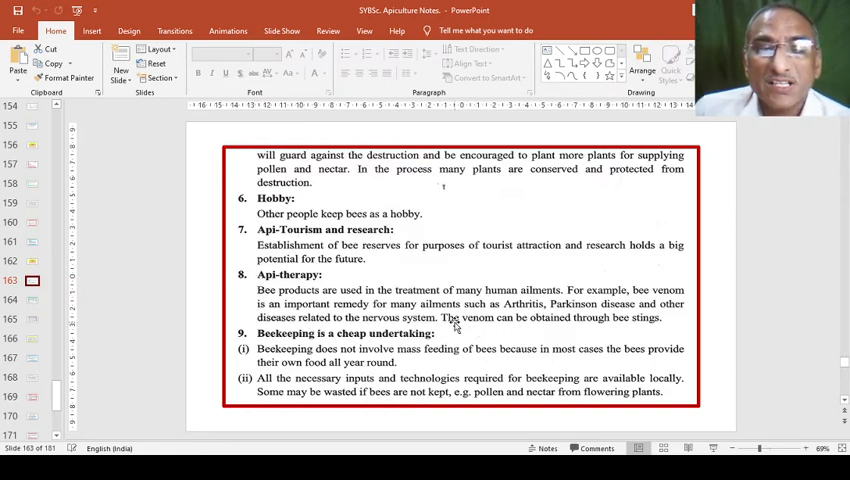
{"action": "mouse_move", "coordinate": [477, 331]}
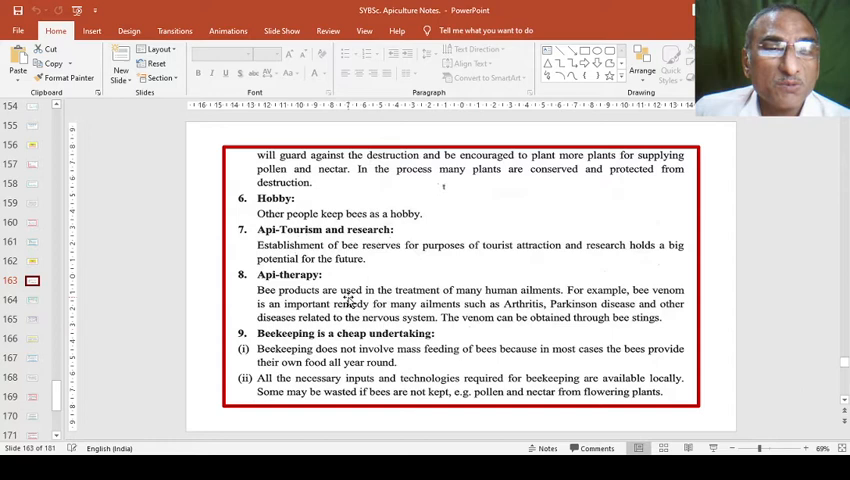
{"action": "mouse_move", "coordinate": [310, 235]}
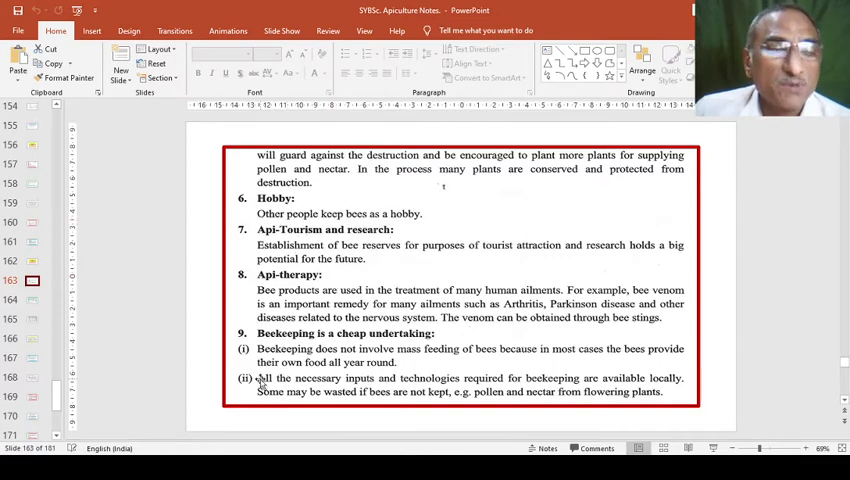
{"action": "left_click", "coordinate": [33, 300]}
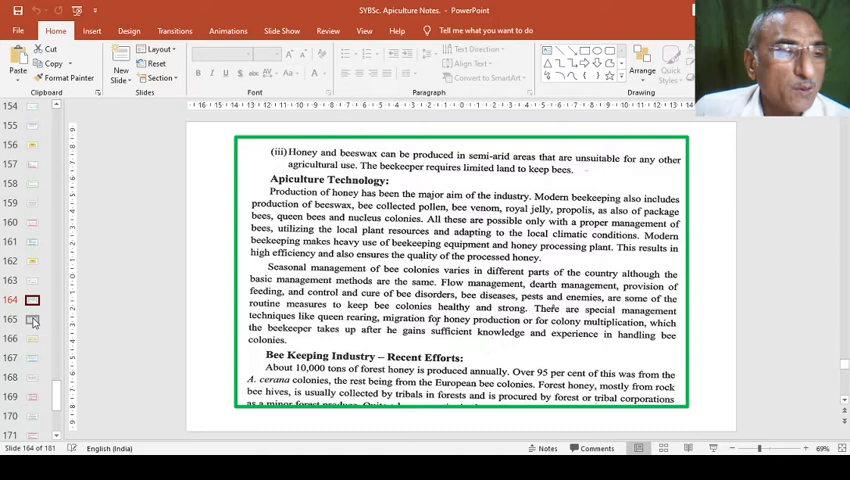
Display slide 165 on forest, apiary and unifloral honey sources
{"action": "left_click", "coordinate": [33, 320]}
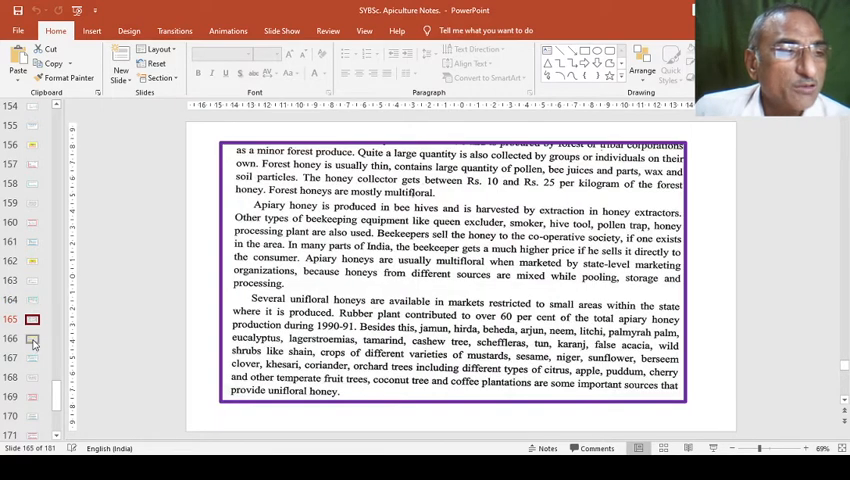
{"action": "mouse_move", "coordinate": [35, 300]}
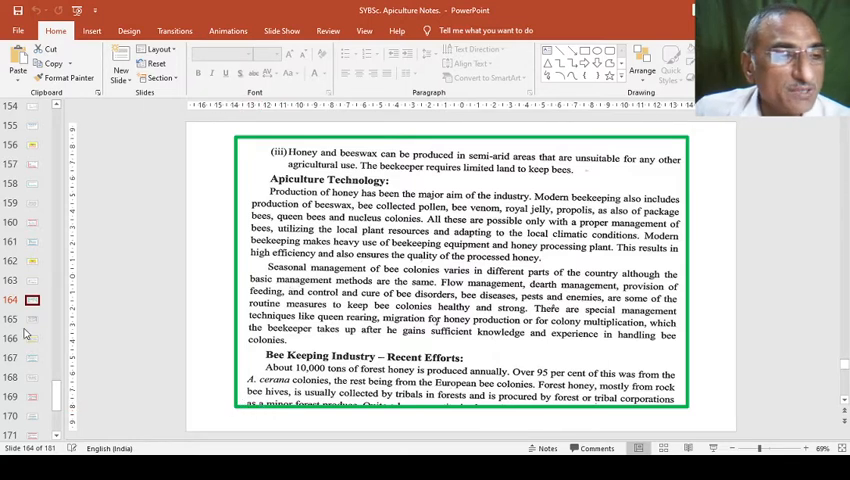
{"action": "left_click", "coordinate": [33, 319]}
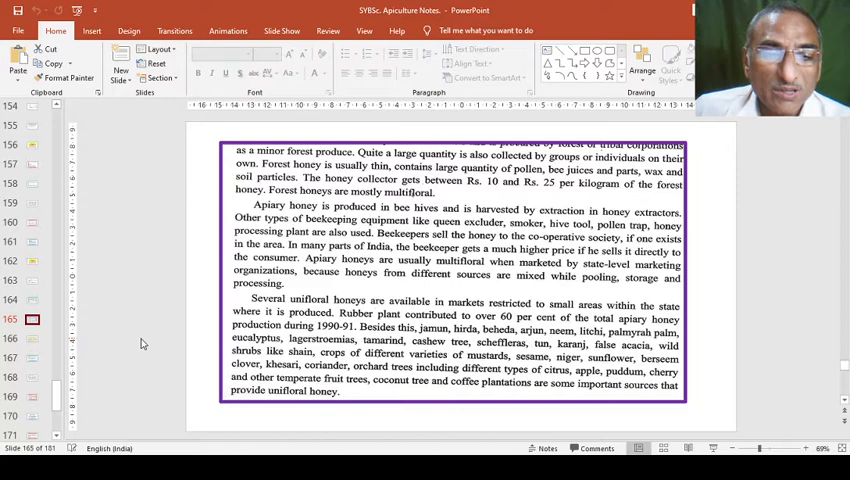
{"action": "mouse_move", "coordinate": [302, 286]}
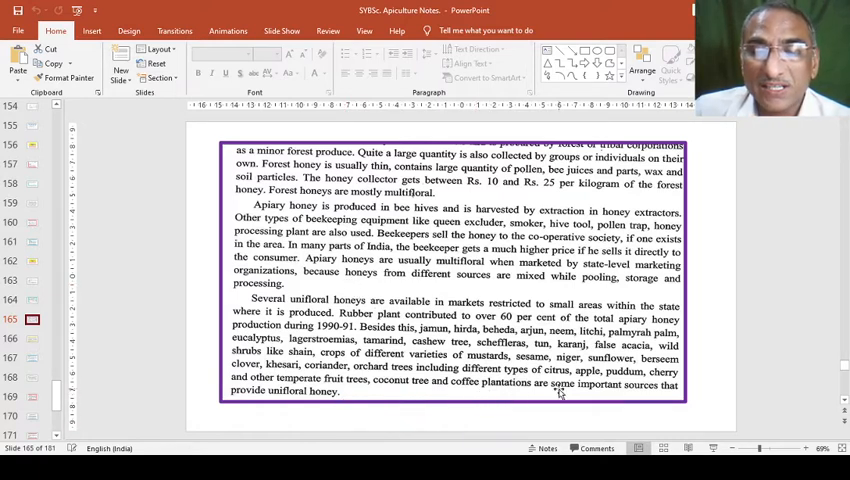
{"action": "mouse_move", "coordinate": [658, 386]}
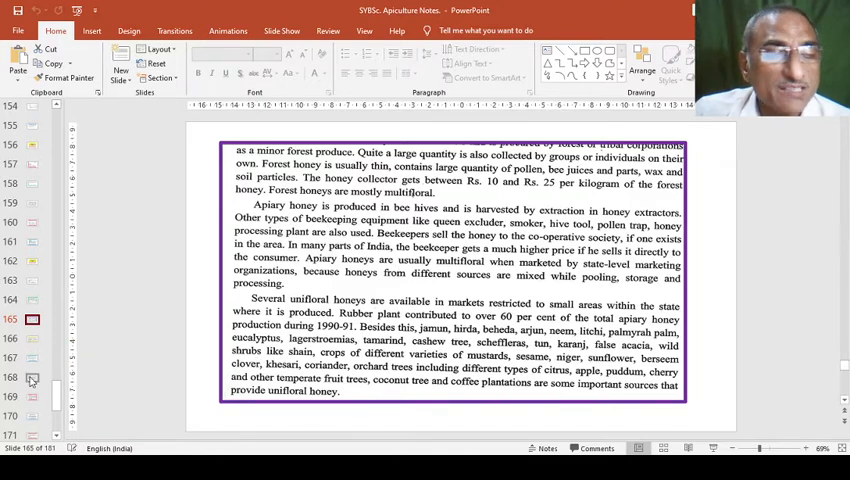
Display slide 166 on processing forest and apiary honey and local honey demand
{"action": "left_click", "coordinate": [32, 339]}
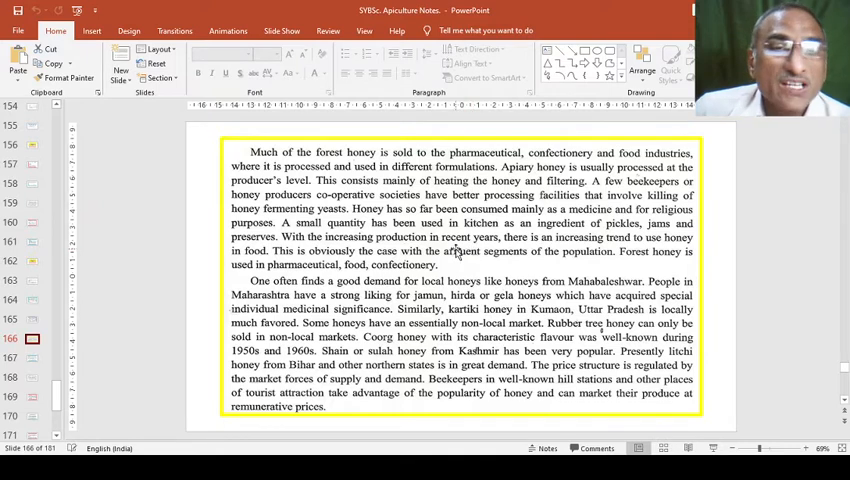
{"action": "mouse_move", "coordinate": [445, 237]}
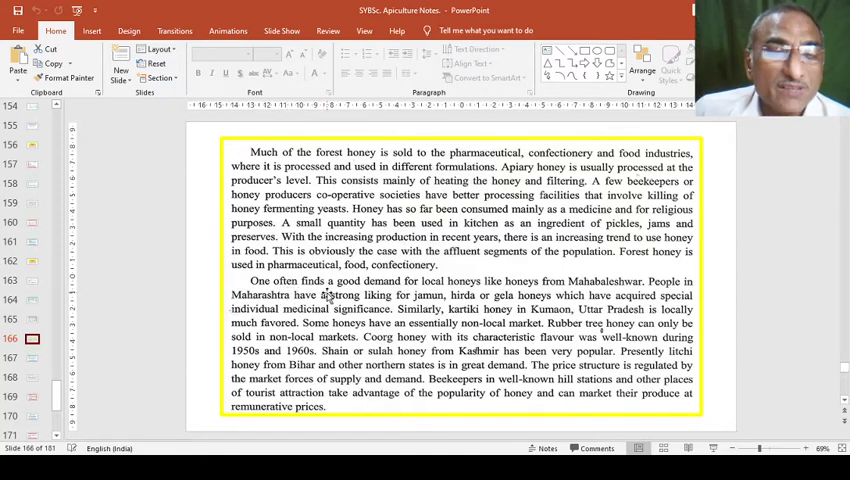
{"action": "mouse_move", "coordinate": [262, 298]}
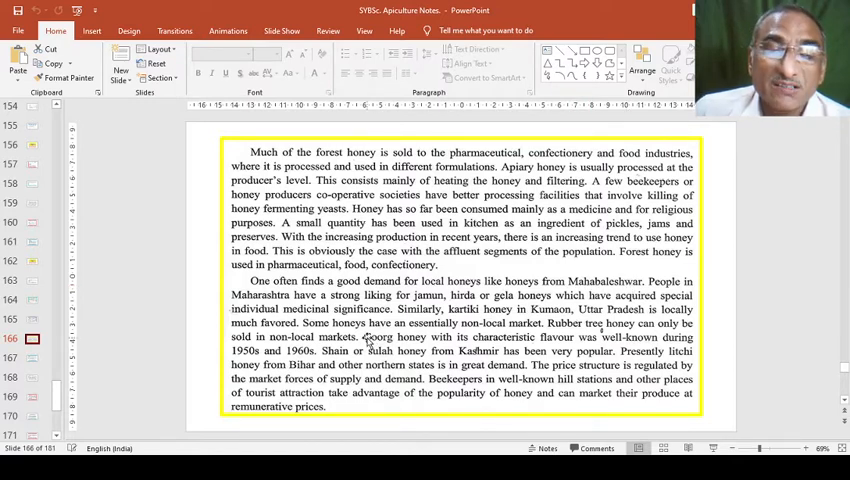
{"action": "mouse_move", "coordinate": [502, 309]}
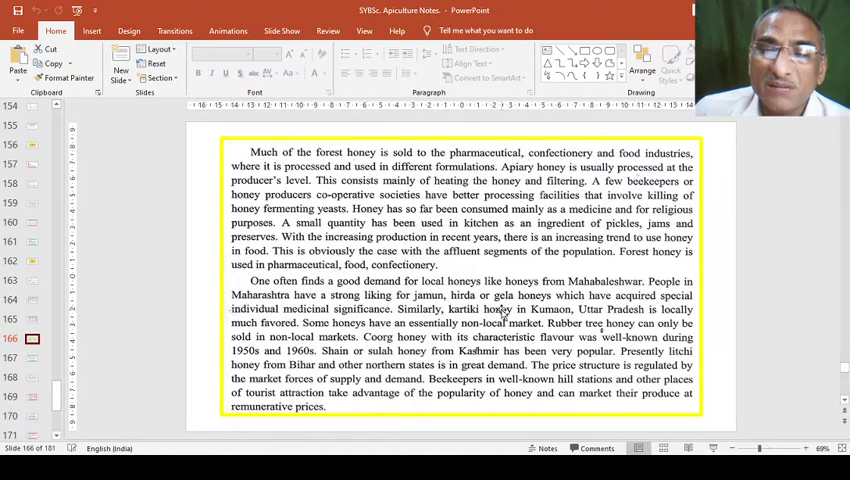
{"action": "mouse_move", "coordinate": [277, 336]}
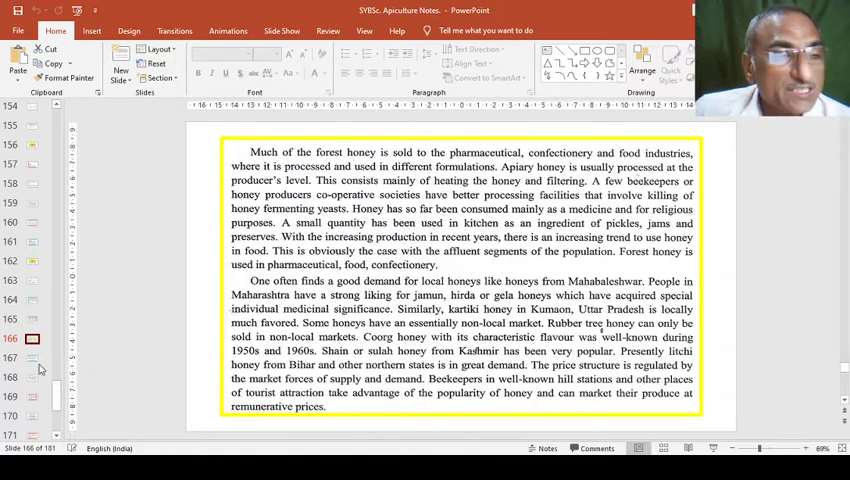
Display slide 167 on Indian honey exports and the beekeeping industry's prospects
{"action": "left_click", "coordinate": [36, 358]}
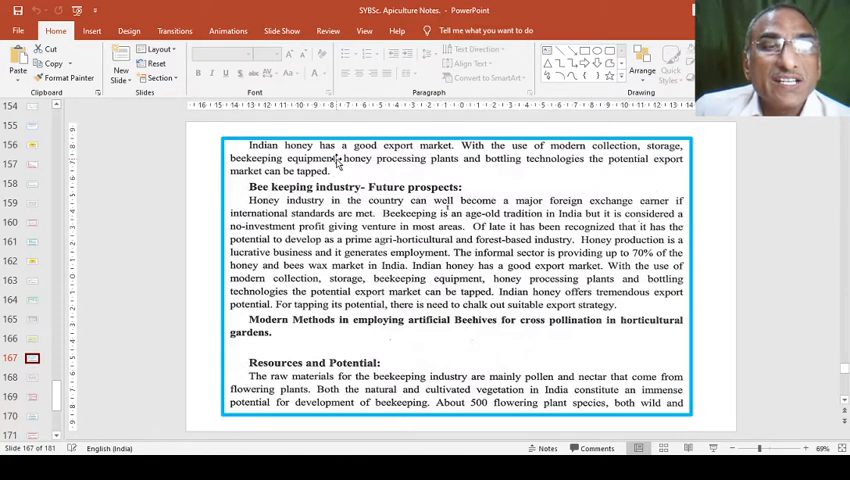
{"action": "mouse_move", "coordinate": [442, 159]}
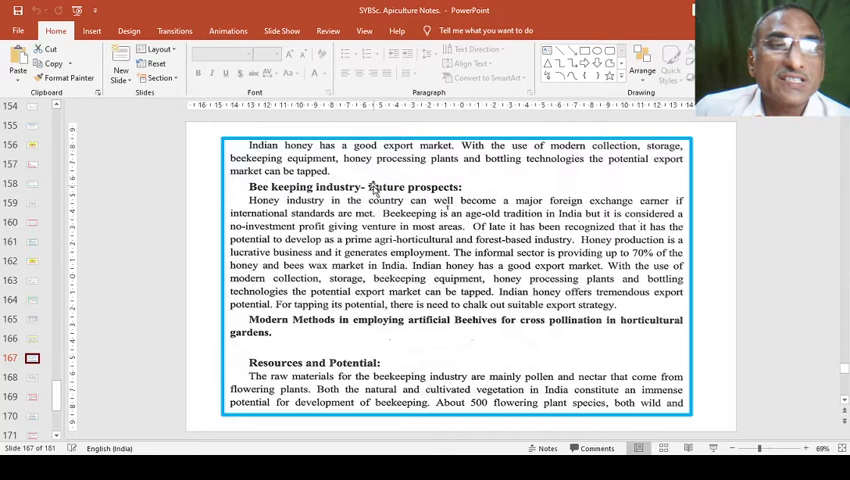
{"action": "mouse_move", "coordinate": [406, 162]}
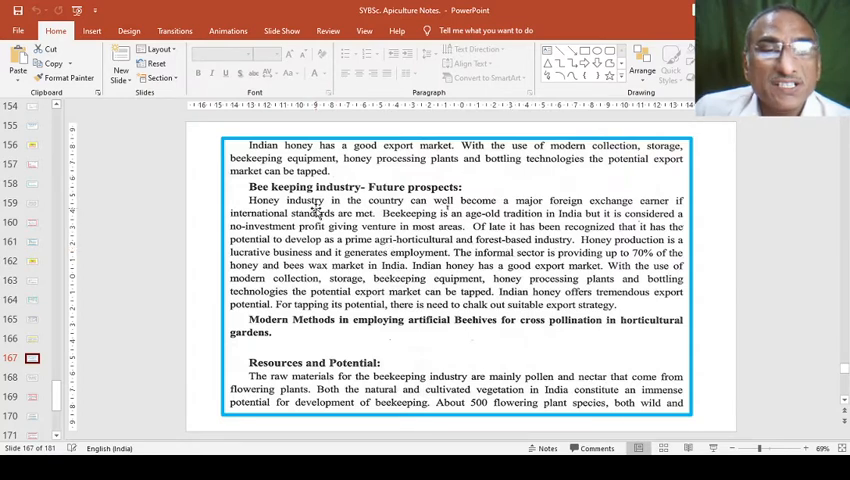
{"action": "mouse_move", "coordinate": [585, 280]}
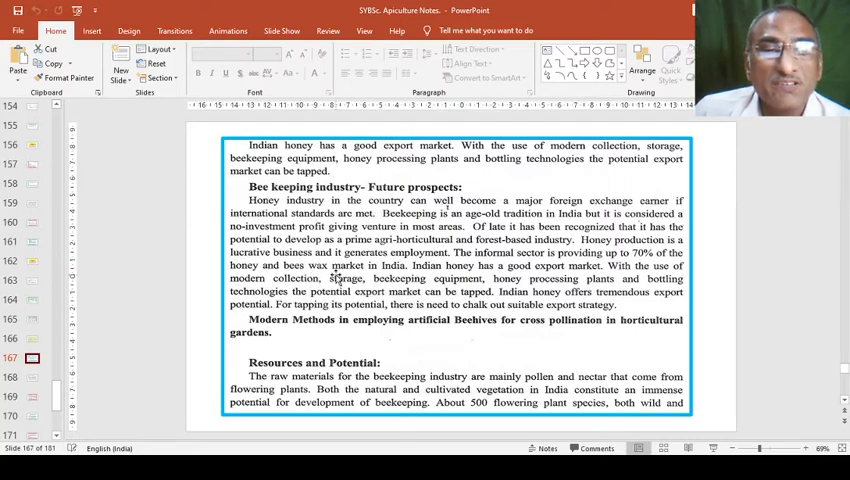
{"action": "mouse_move", "coordinate": [360, 278]}
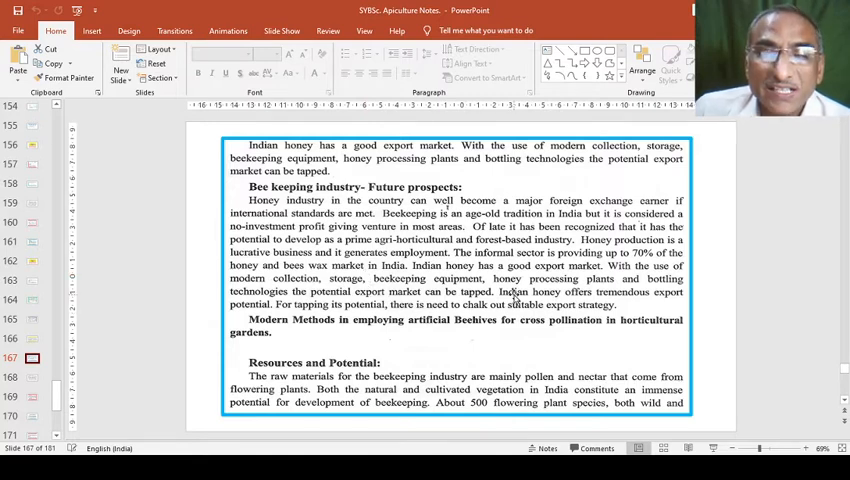
{"action": "mouse_move", "coordinate": [321, 311]}
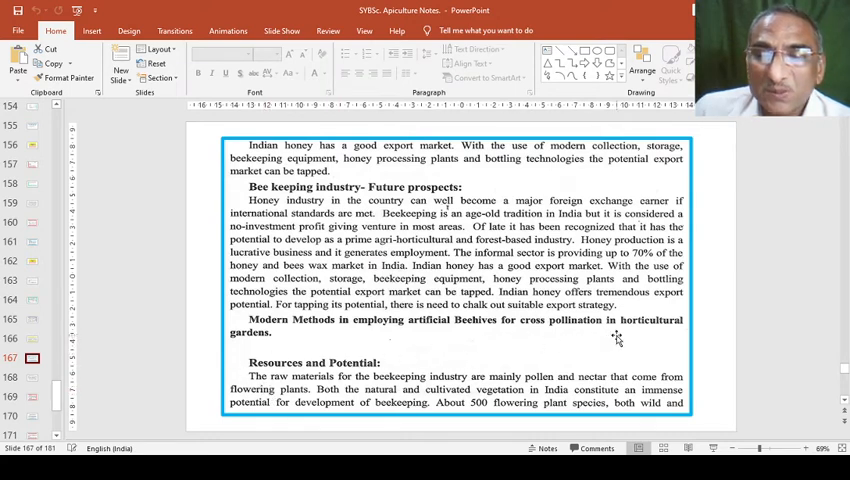
{"action": "mouse_move", "coordinate": [409, 354]}
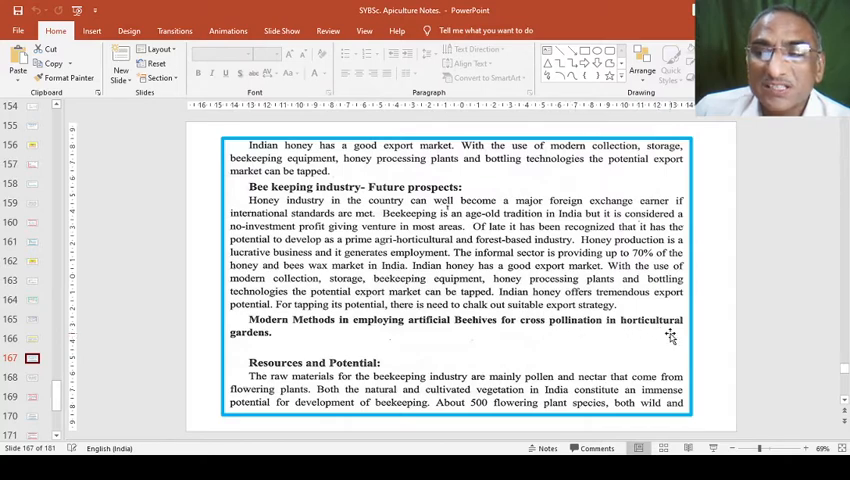
{"action": "mouse_move", "coordinate": [398, 360]}
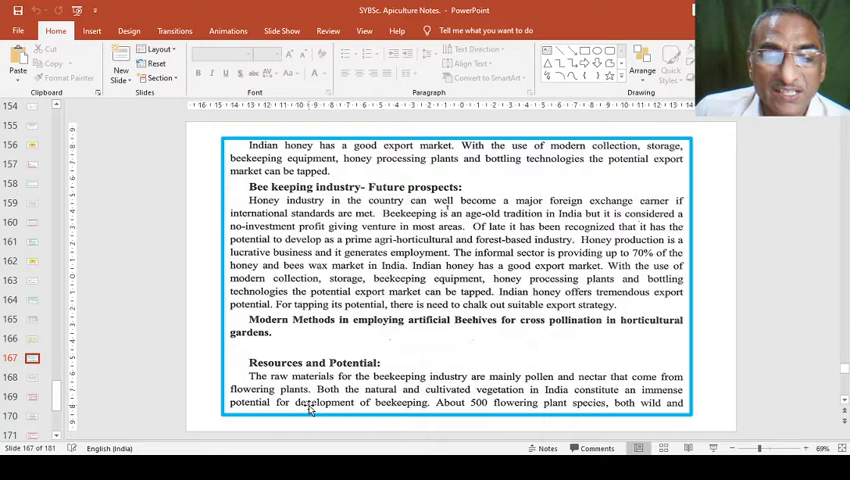
{"action": "mouse_move", "coordinate": [428, 422]}
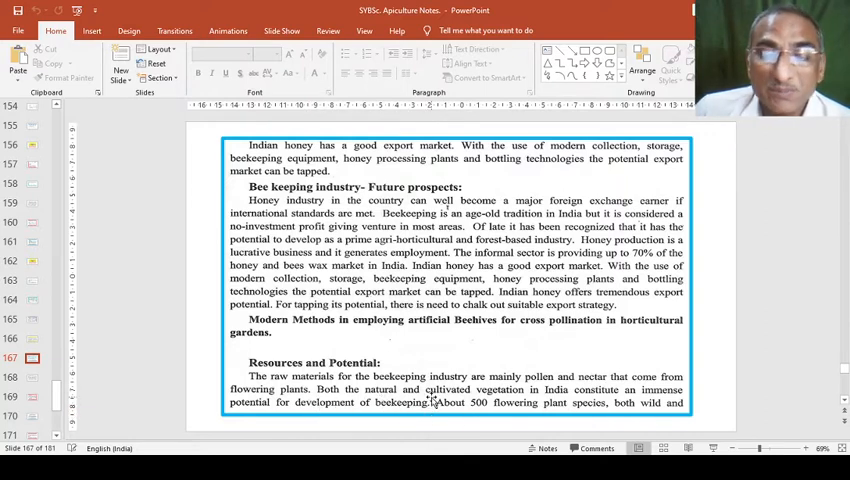
{"action": "mouse_move", "coordinate": [592, 418]}
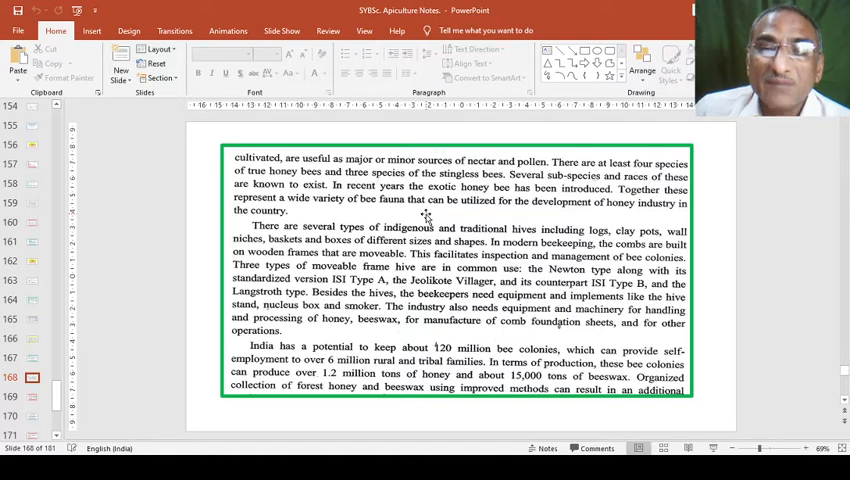
{"action": "mouse_move", "coordinate": [408, 257]}
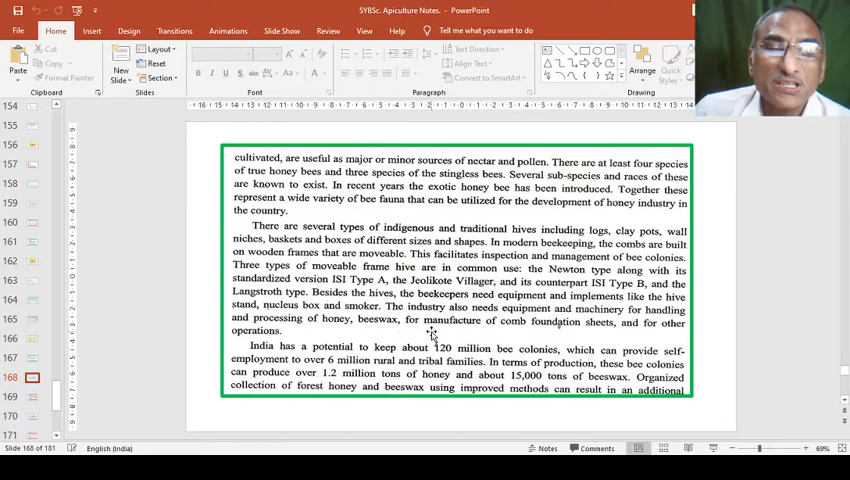
{"action": "mouse_move", "coordinate": [298, 218]}
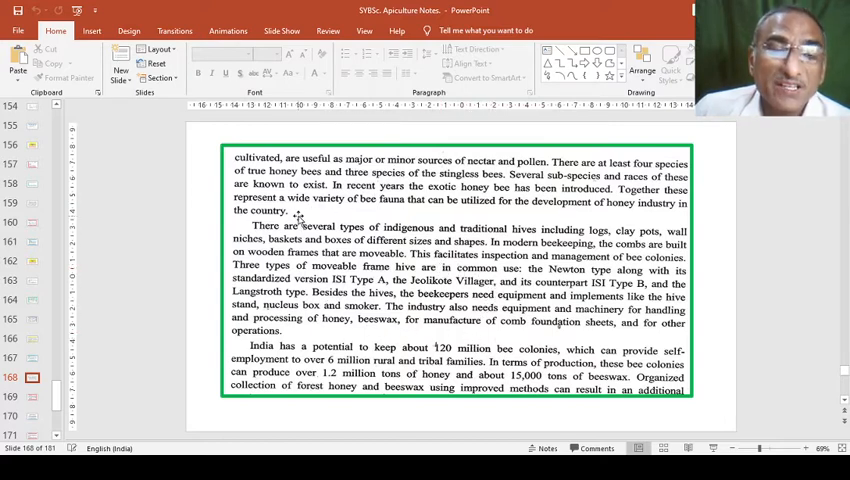
{"action": "mouse_move", "coordinate": [347, 303]}
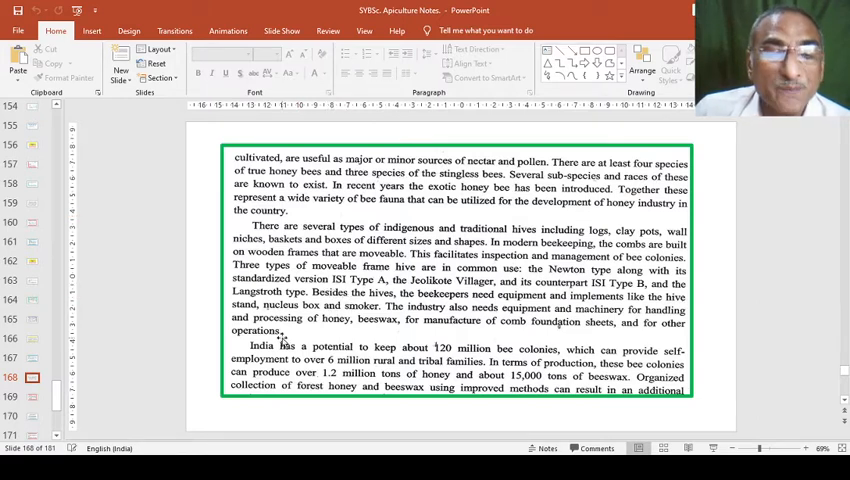
{"action": "mouse_move", "coordinate": [447, 376]}
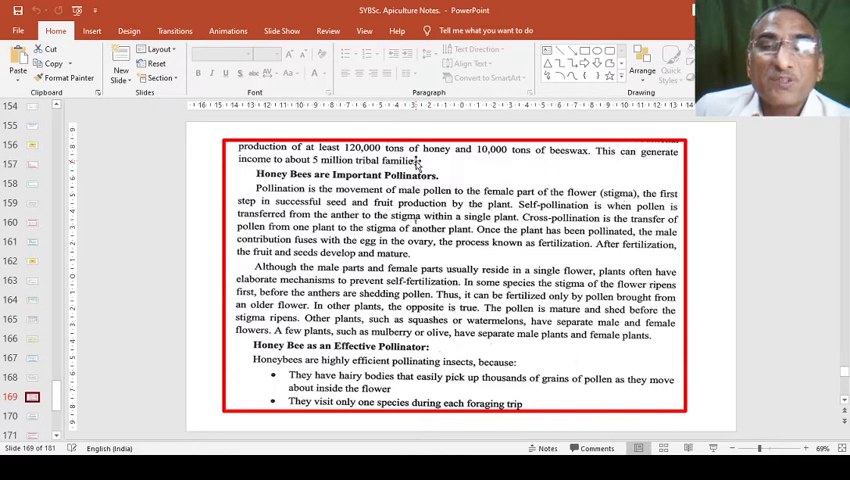
{"action": "mouse_move", "coordinate": [482, 164]}
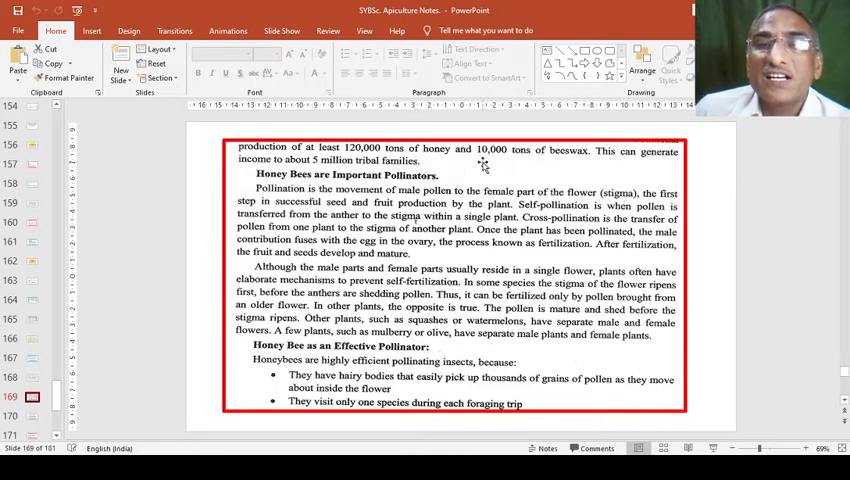
{"action": "mouse_move", "coordinate": [515, 162]}
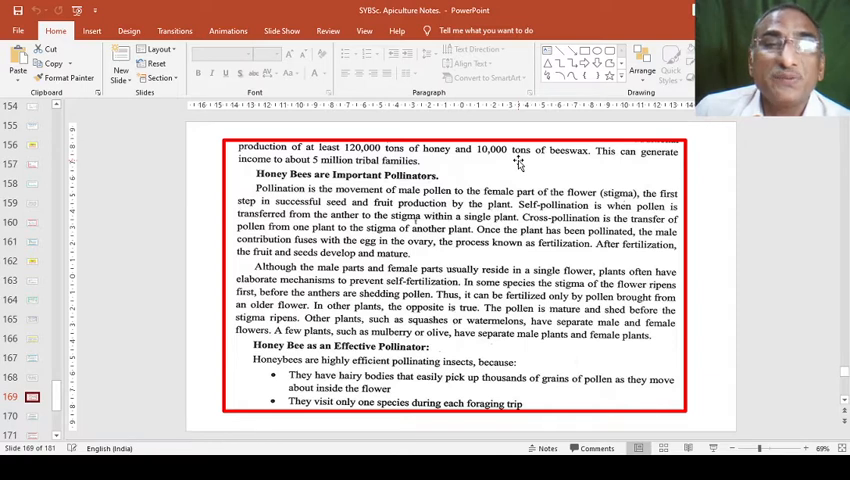
{"action": "mouse_move", "coordinate": [474, 168]}
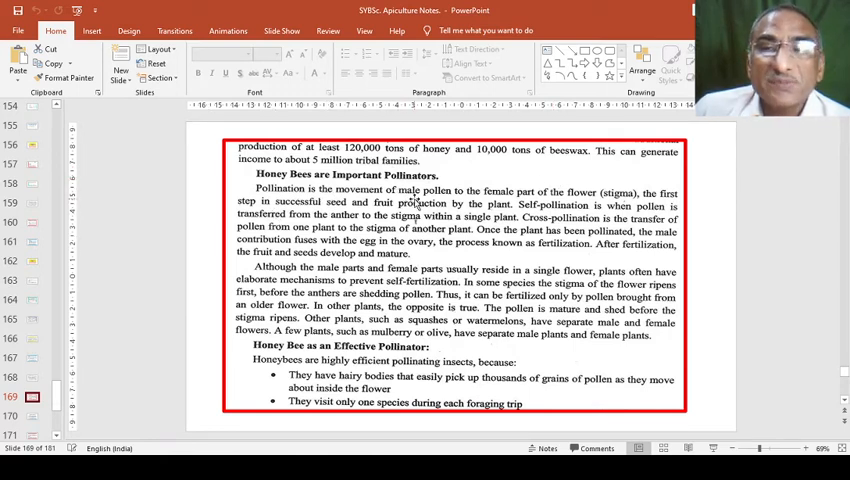
{"action": "mouse_move", "coordinate": [367, 244]}
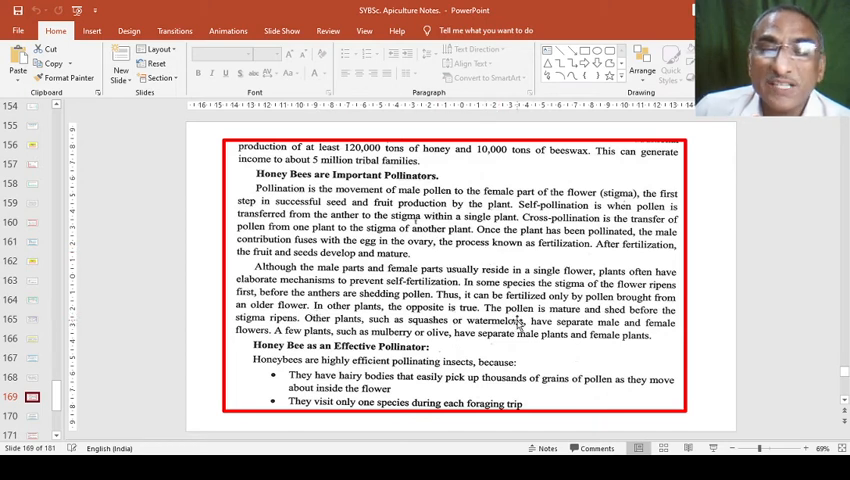
{"action": "mouse_move", "coordinate": [353, 352]}
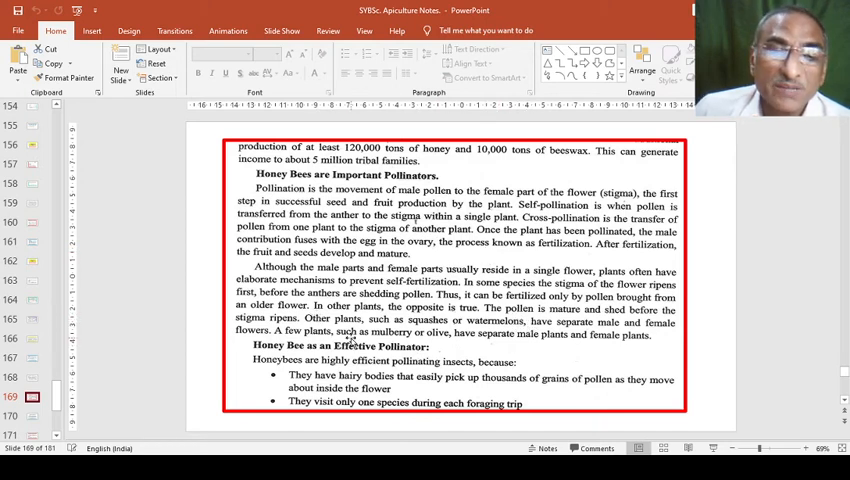
{"action": "mouse_move", "coordinate": [450, 337]}
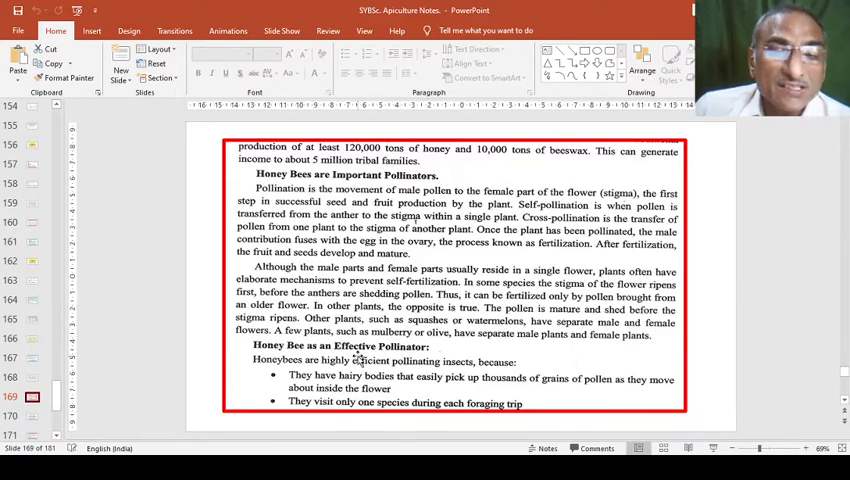
{"action": "mouse_move", "coordinate": [546, 359]}
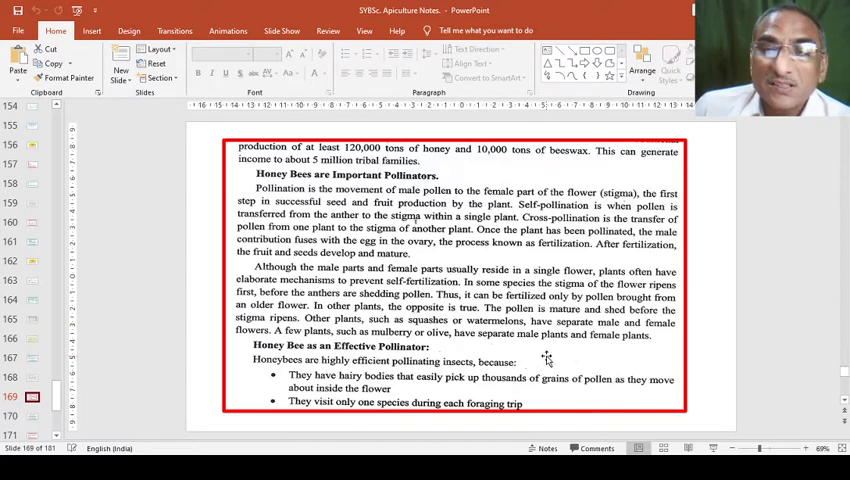
{"action": "mouse_move", "coordinate": [583, 351]}
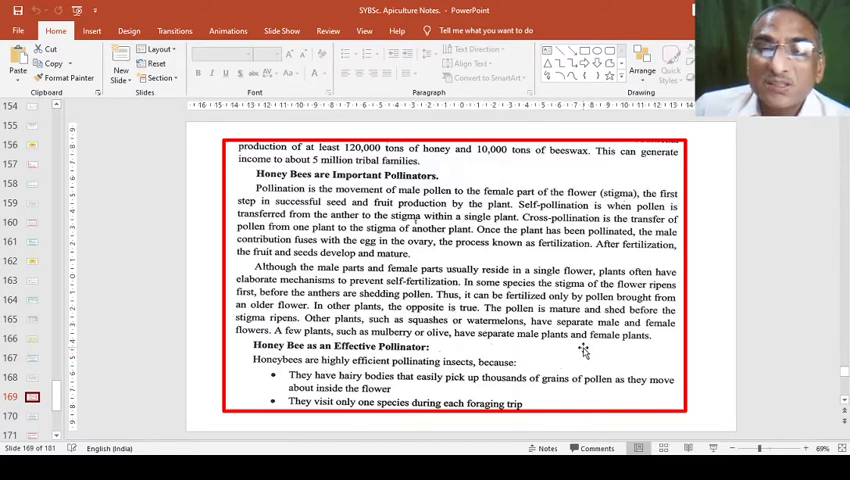
{"action": "mouse_move", "coordinate": [452, 354]}
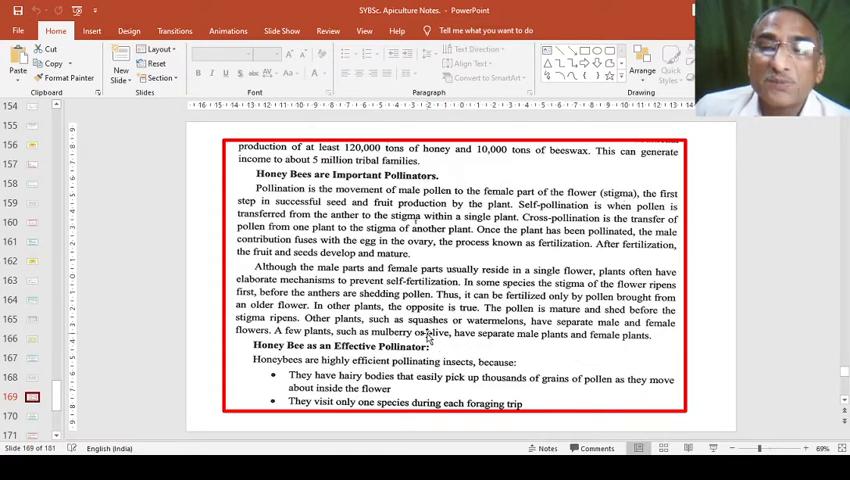
{"action": "mouse_move", "coordinate": [328, 312]}
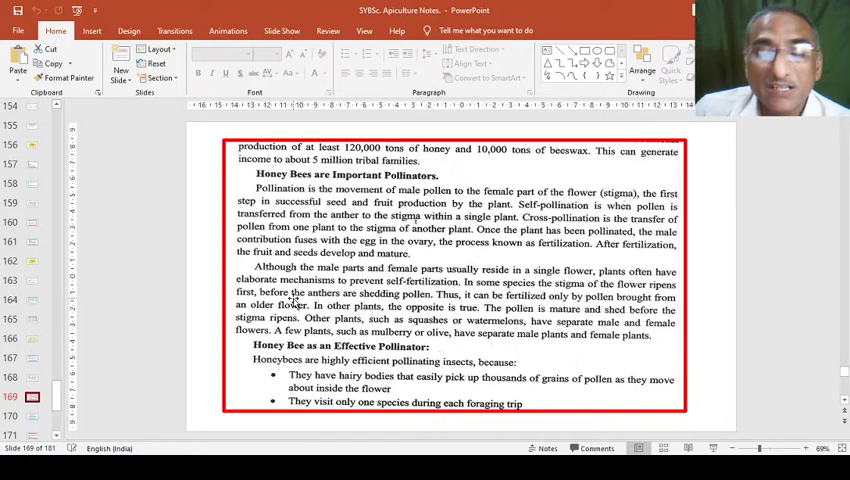
{"action": "mouse_move", "coordinate": [284, 314]}
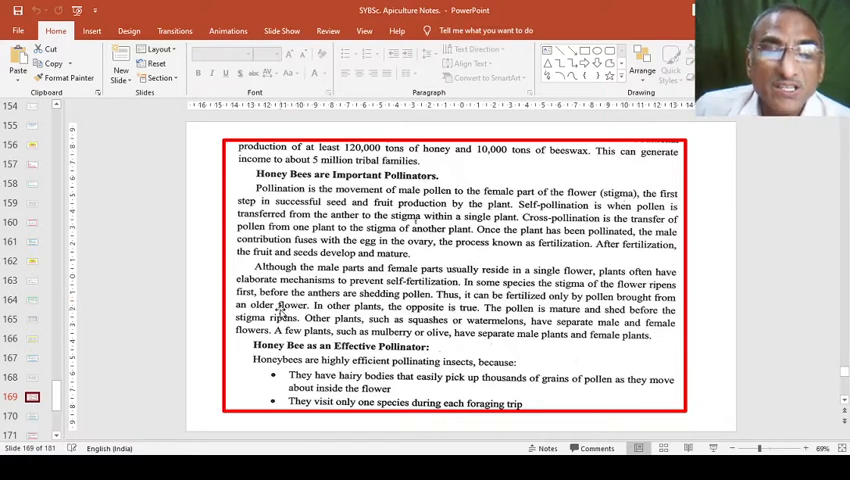
{"action": "mouse_move", "coordinate": [455, 351]}
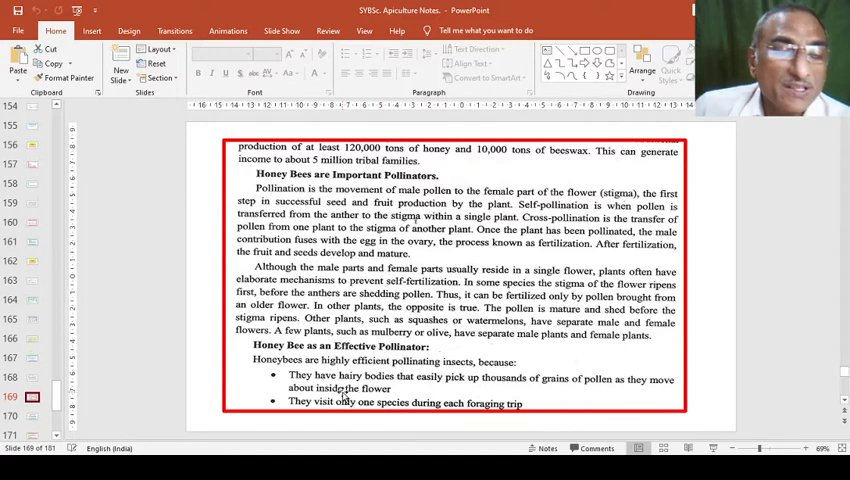
{"action": "mouse_move", "coordinate": [261, 405]}
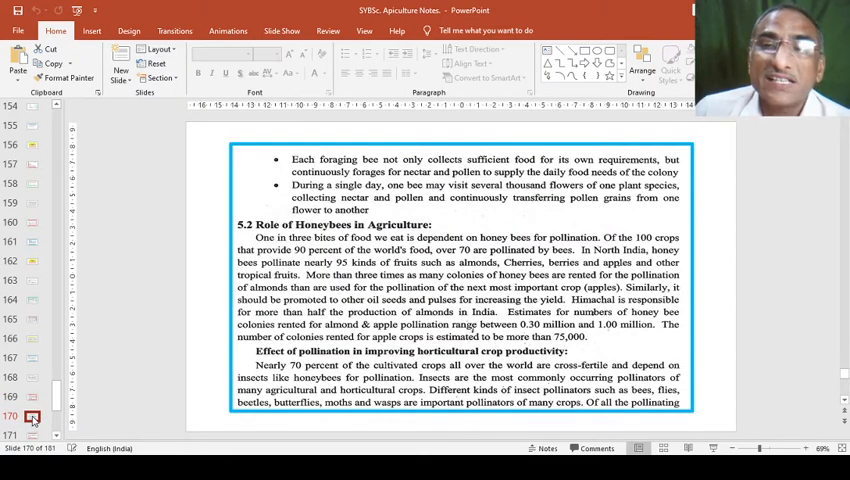
{"action": "mouse_move", "coordinate": [91, 384]}
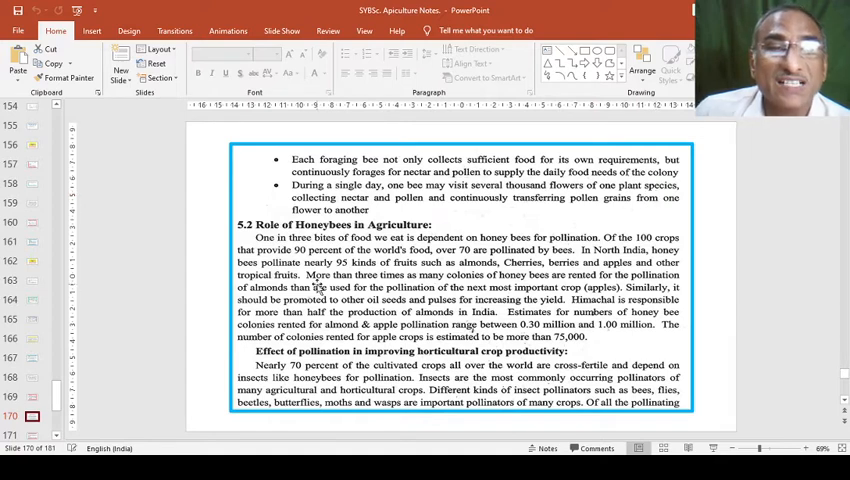
{"action": "mouse_move", "coordinate": [467, 217]}
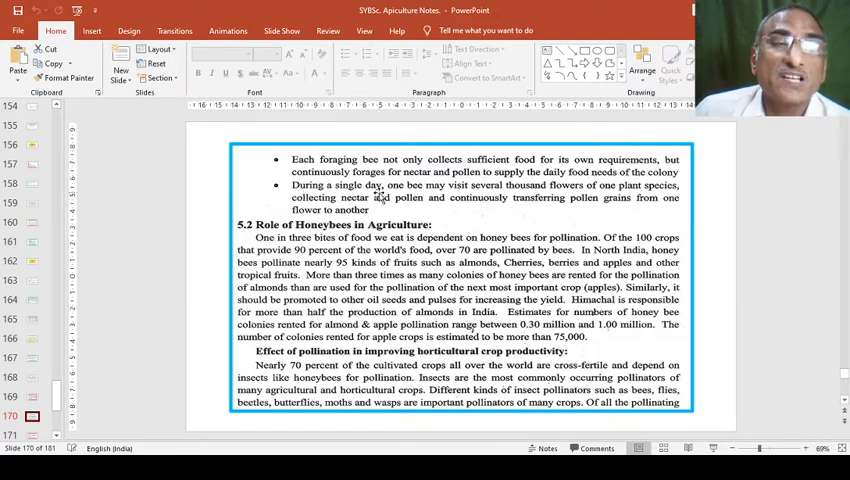
{"action": "mouse_move", "coordinate": [557, 200]}
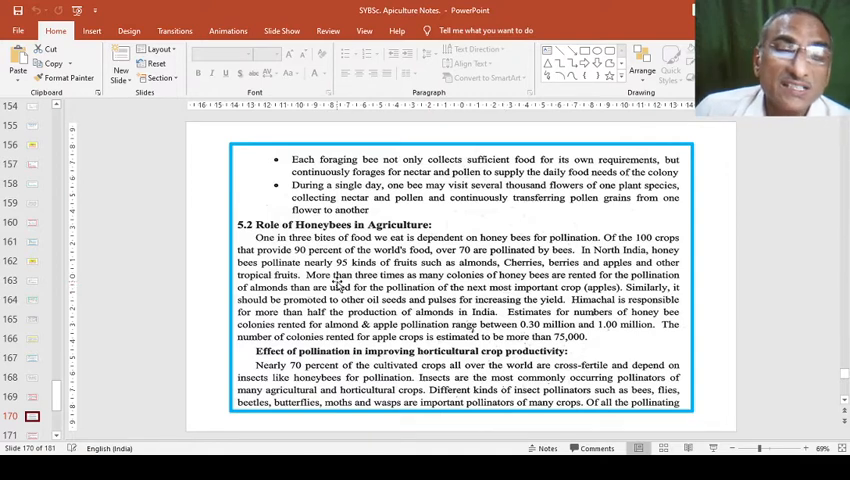
{"action": "mouse_move", "coordinate": [575, 276]}
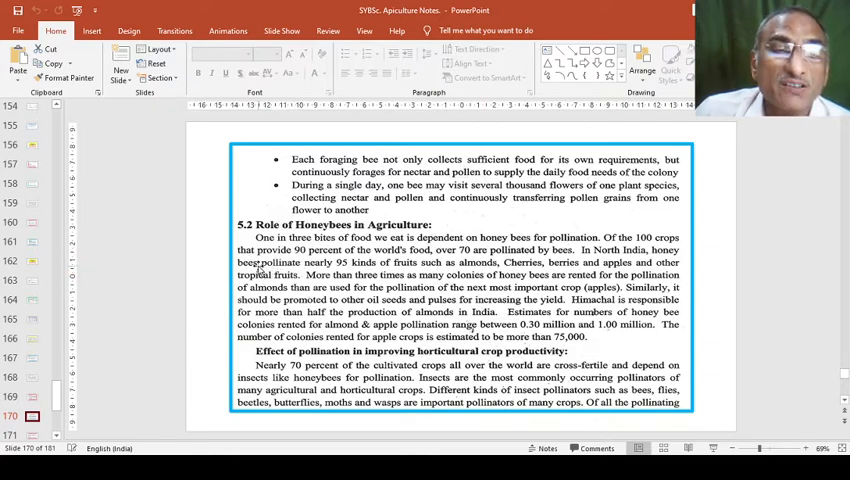
{"action": "mouse_move", "coordinate": [294, 256]}
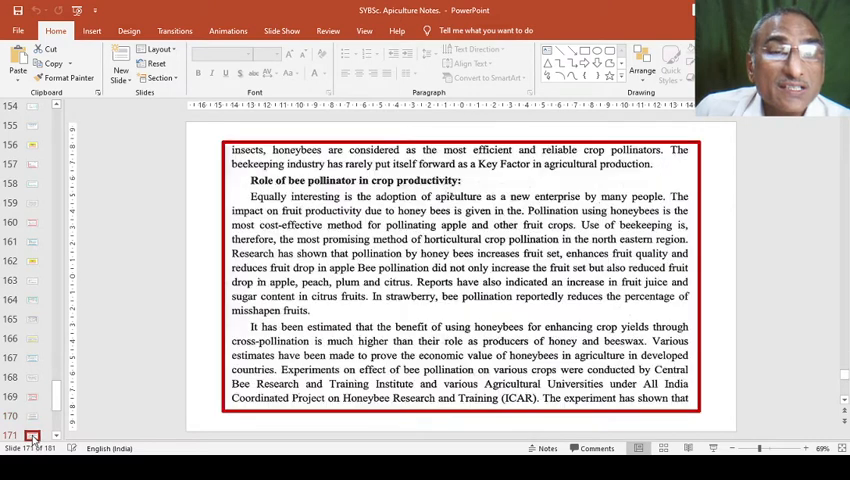
{"action": "scroll", "scroll_direction": "down", "scroll_amount": 3}
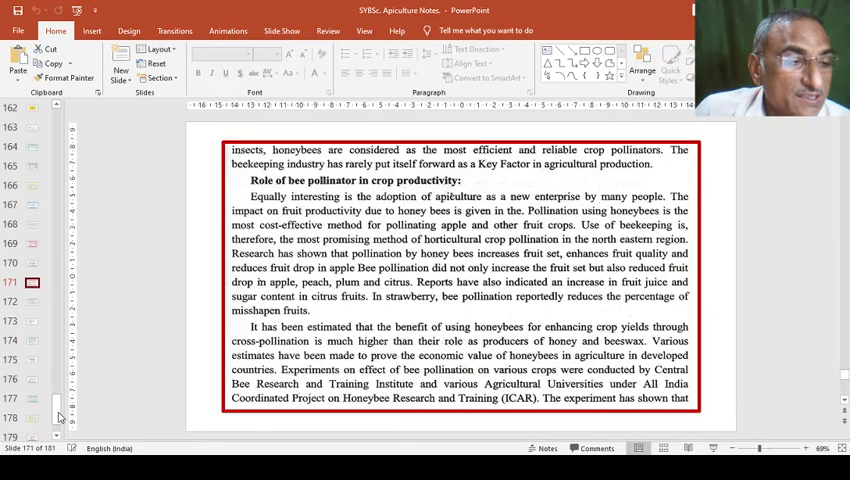
{"action": "scroll", "scroll_direction": "down", "scroll_amount": 3}
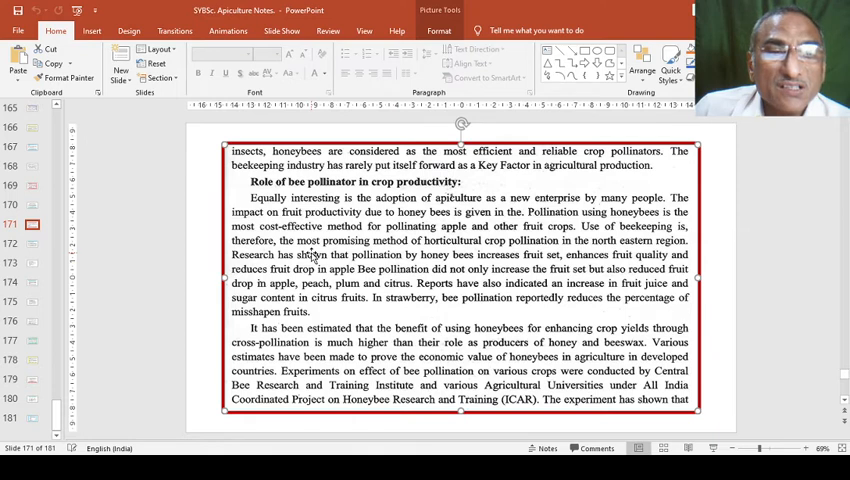
{"action": "mouse_move", "coordinate": [267, 243]}
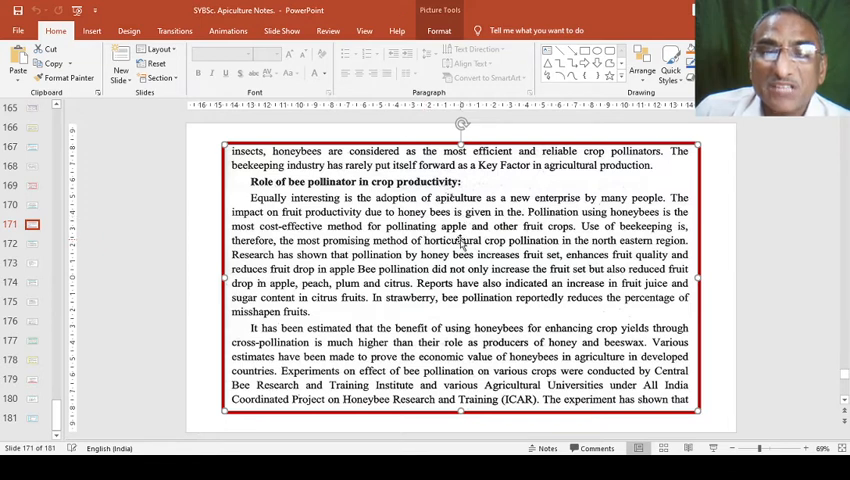
{"action": "mouse_move", "coordinate": [438, 235]}
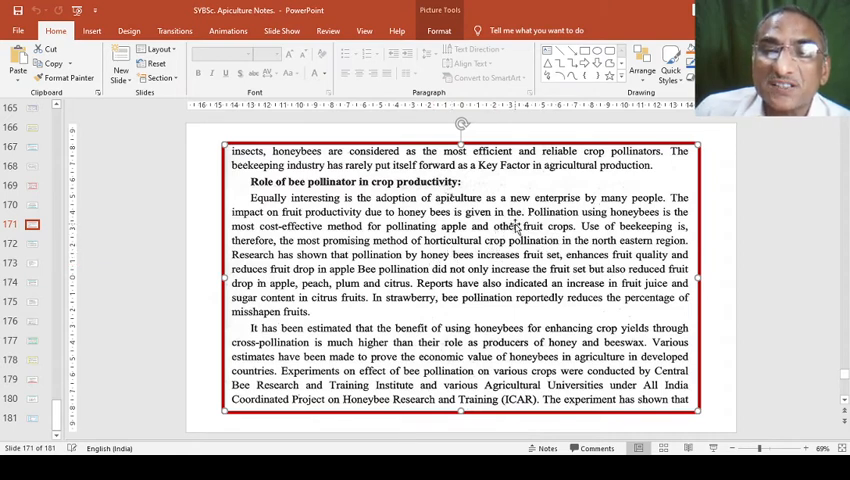
{"action": "mouse_move", "coordinate": [555, 245]}
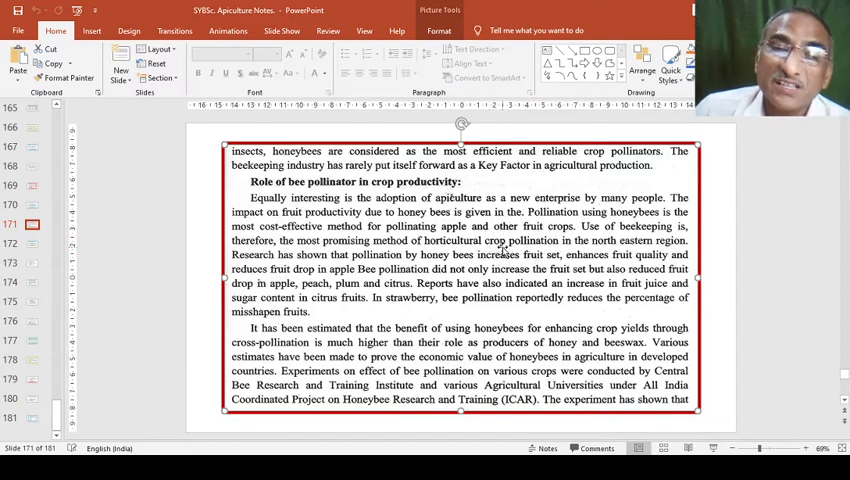
{"action": "mouse_move", "coordinate": [313, 317]}
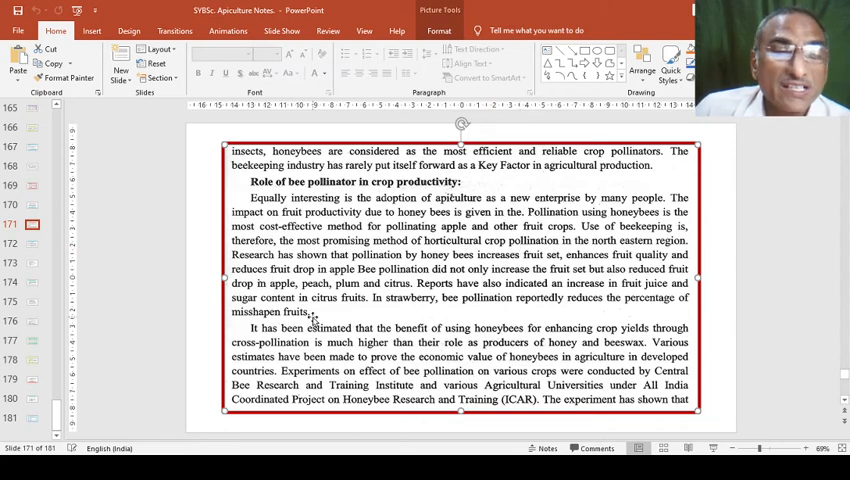
{"action": "mouse_move", "coordinate": [396, 313]}
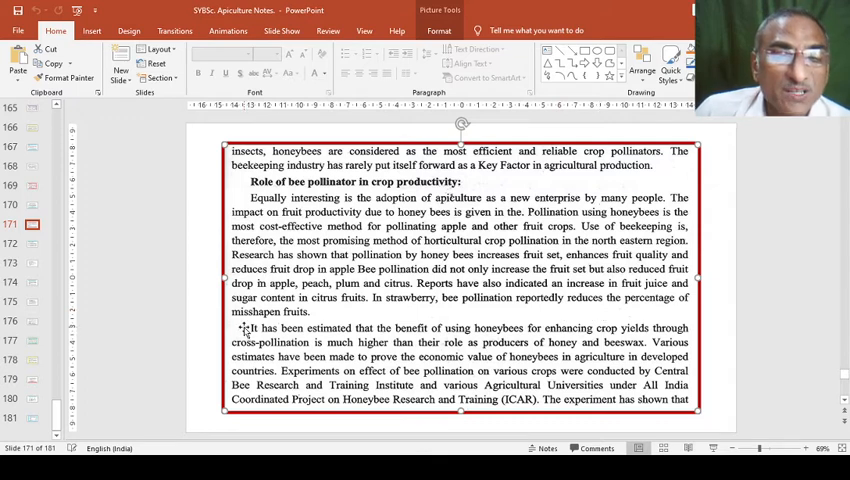
{"action": "mouse_move", "coordinate": [347, 318]}
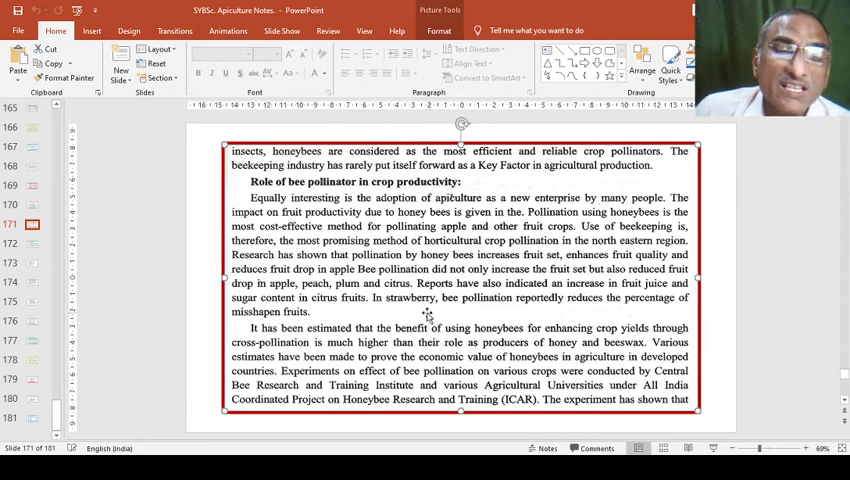
{"action": "mouse_move", "coordinate": [389, 313]}
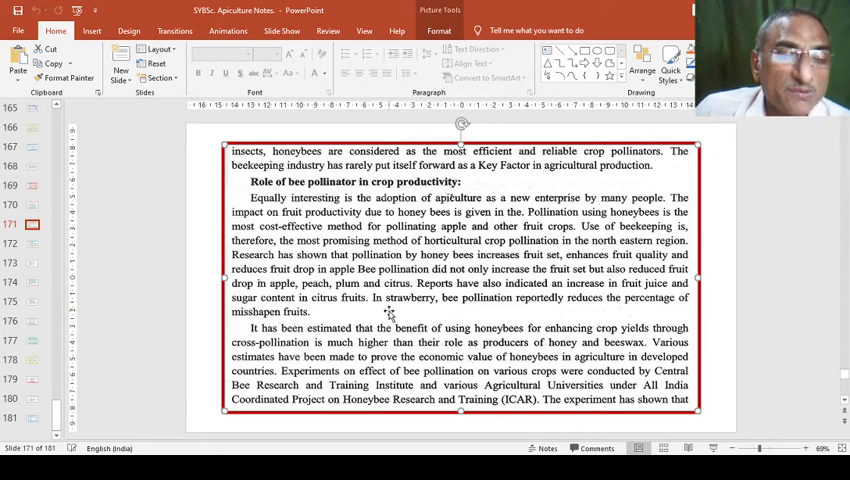
{"action": "mouse_move", "coordinate": [410, 313]}
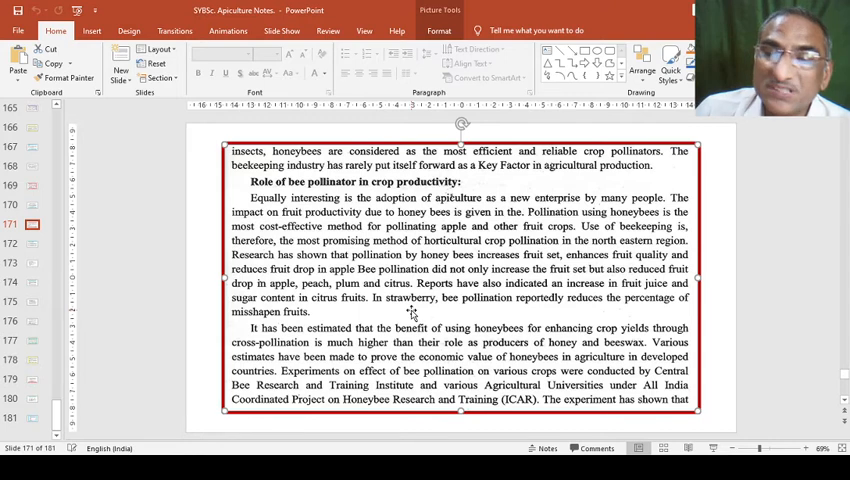